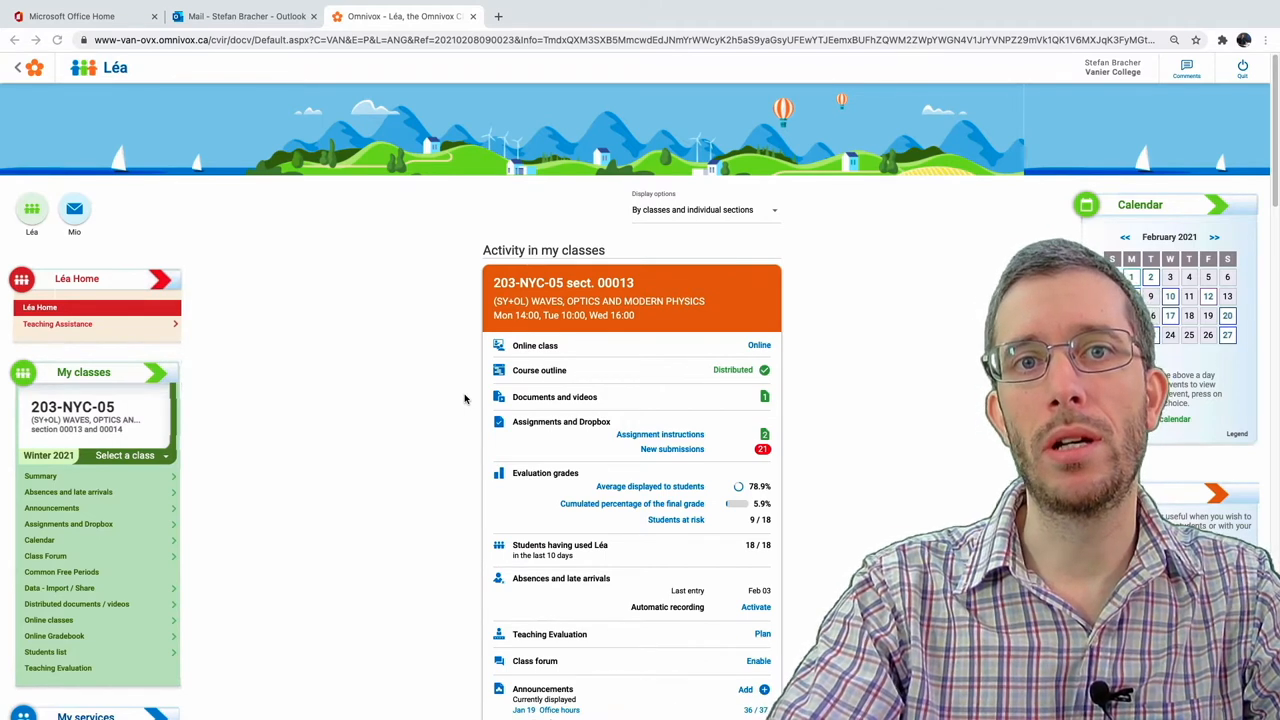
pyautogui.moveTo(549, 426)
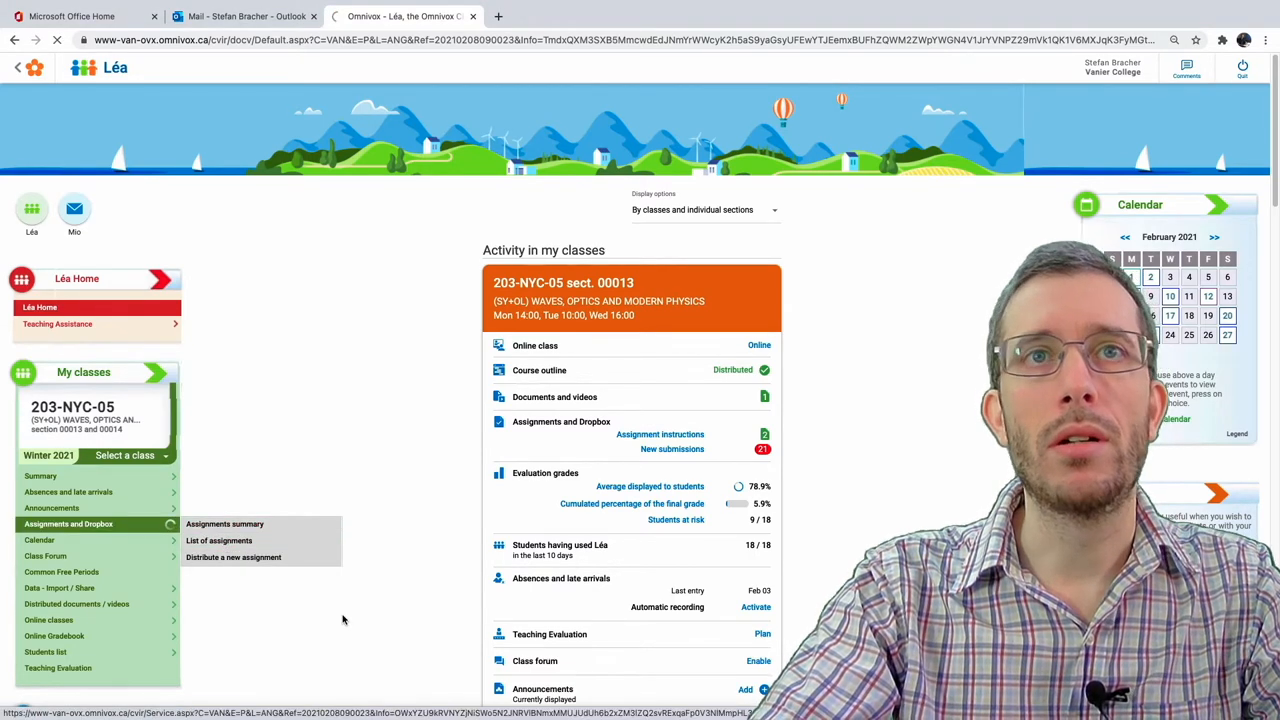
# - Review the 203-NYC-05 assignment list and start distributing a new assignment
pyautogui.click(218, 540)
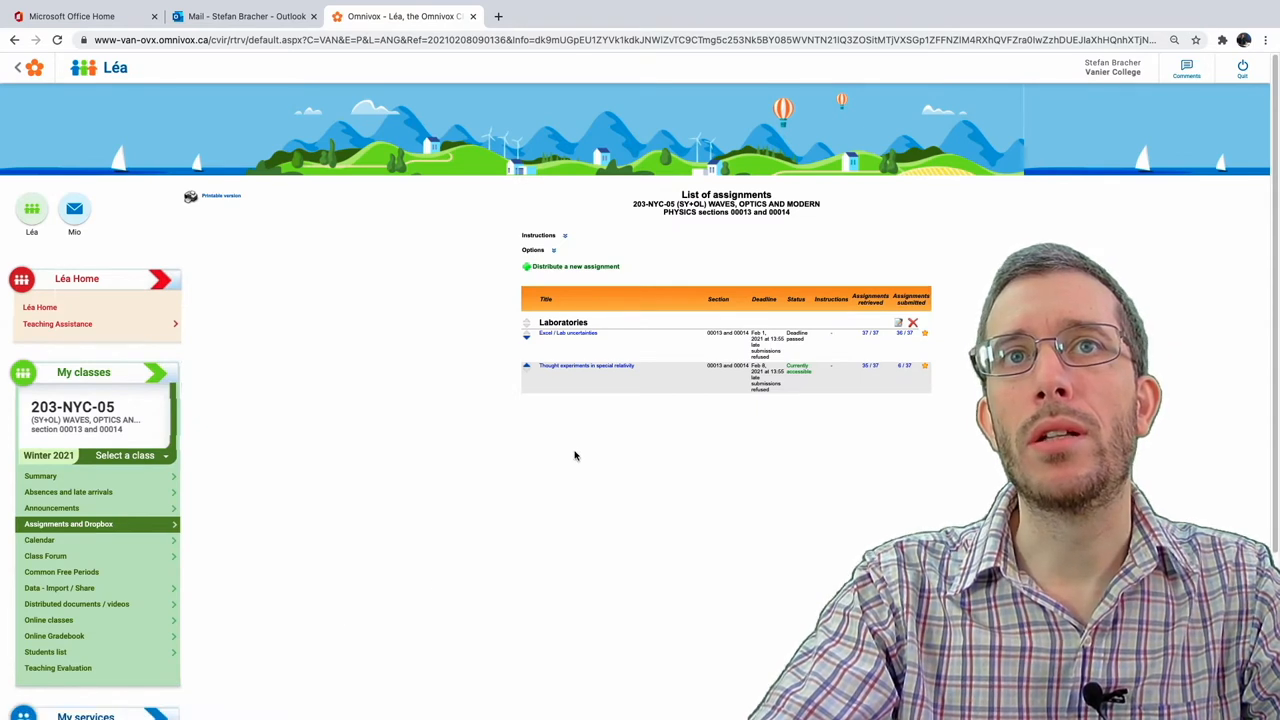
pyautogui.moveTo(443, 416)
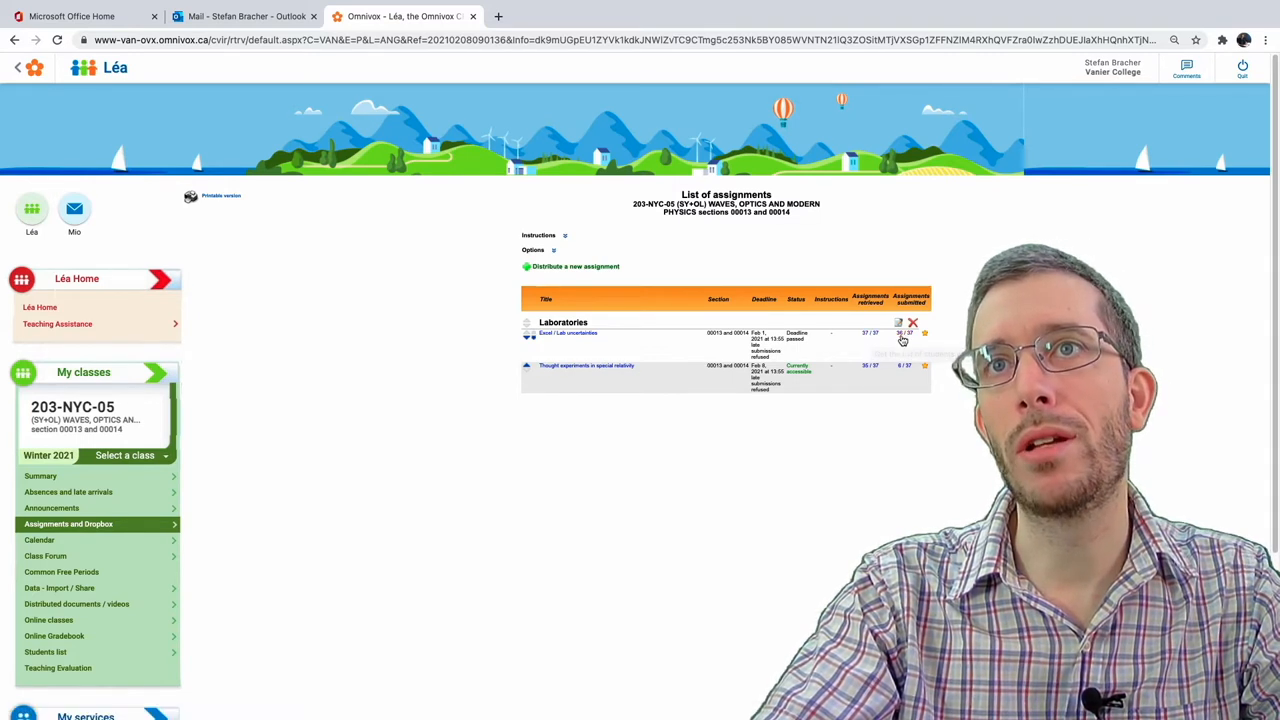
pyautogui.moveTo(886, 405)
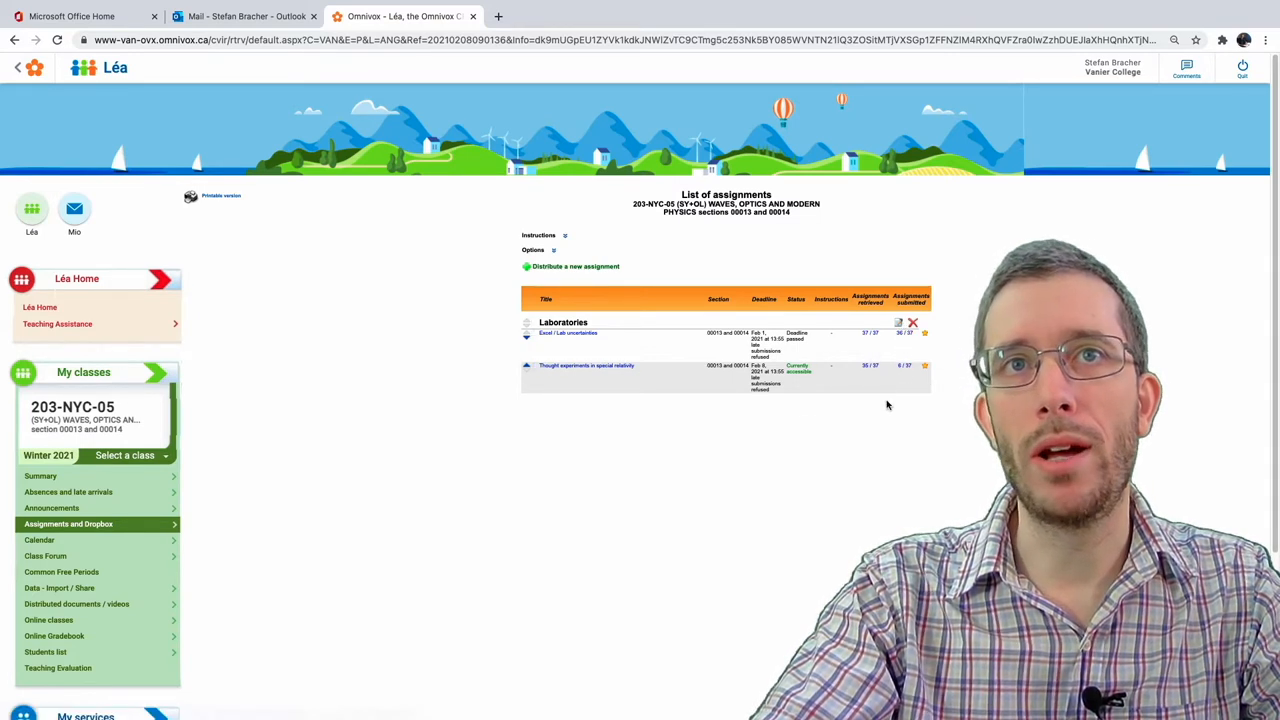
pyautogui.moveTo(643, 447)
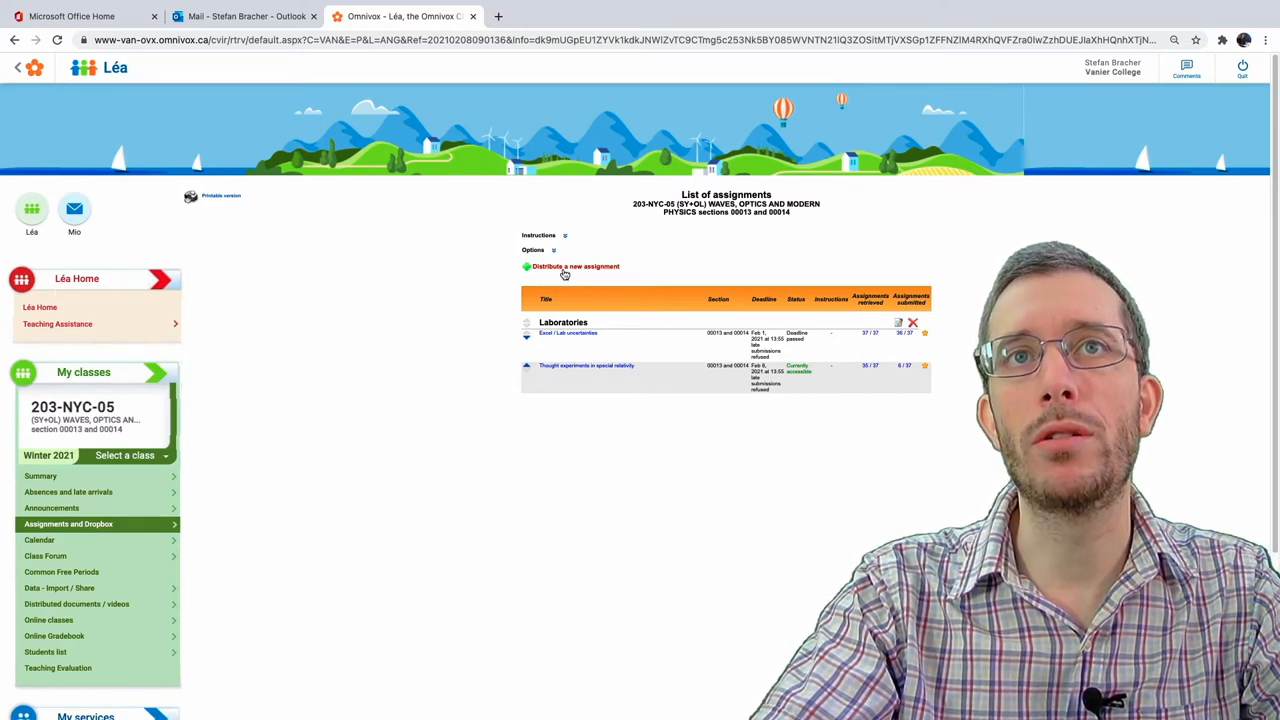
pyautogui.click(575, 266)
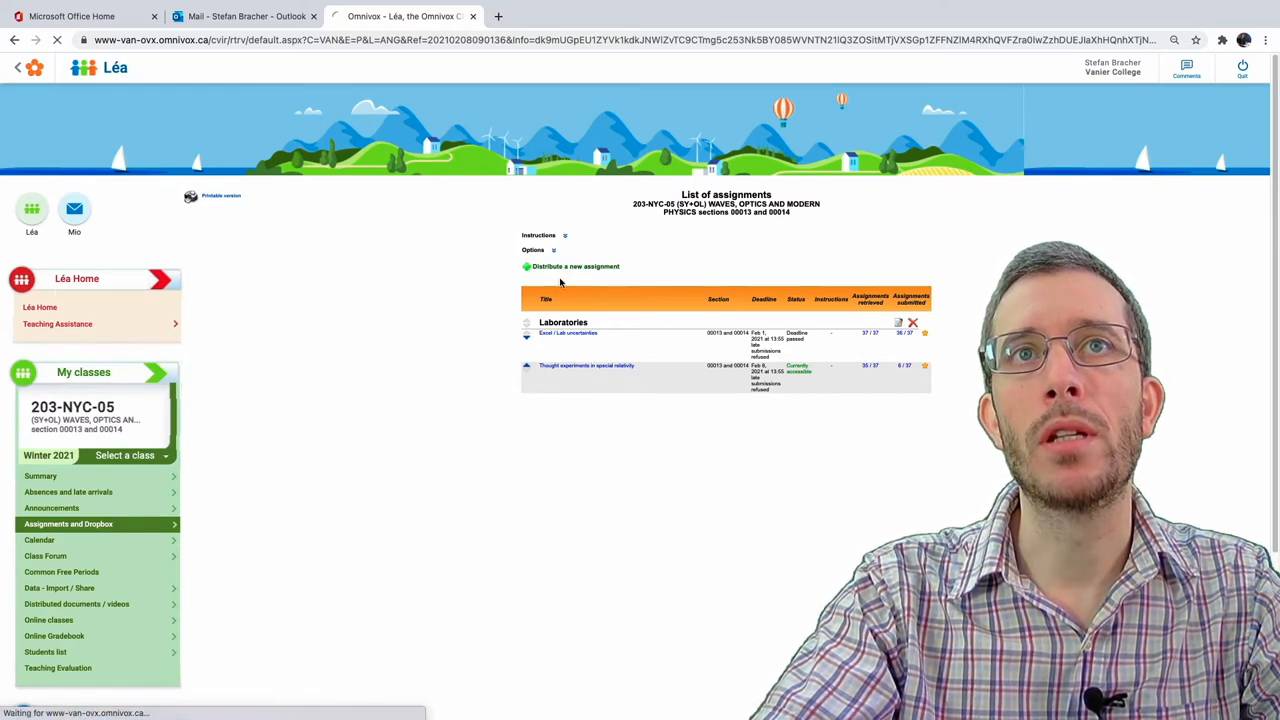
# - Enter 'LIA Part 1' as the new assignment's title
pyautogui.click(575, 266)
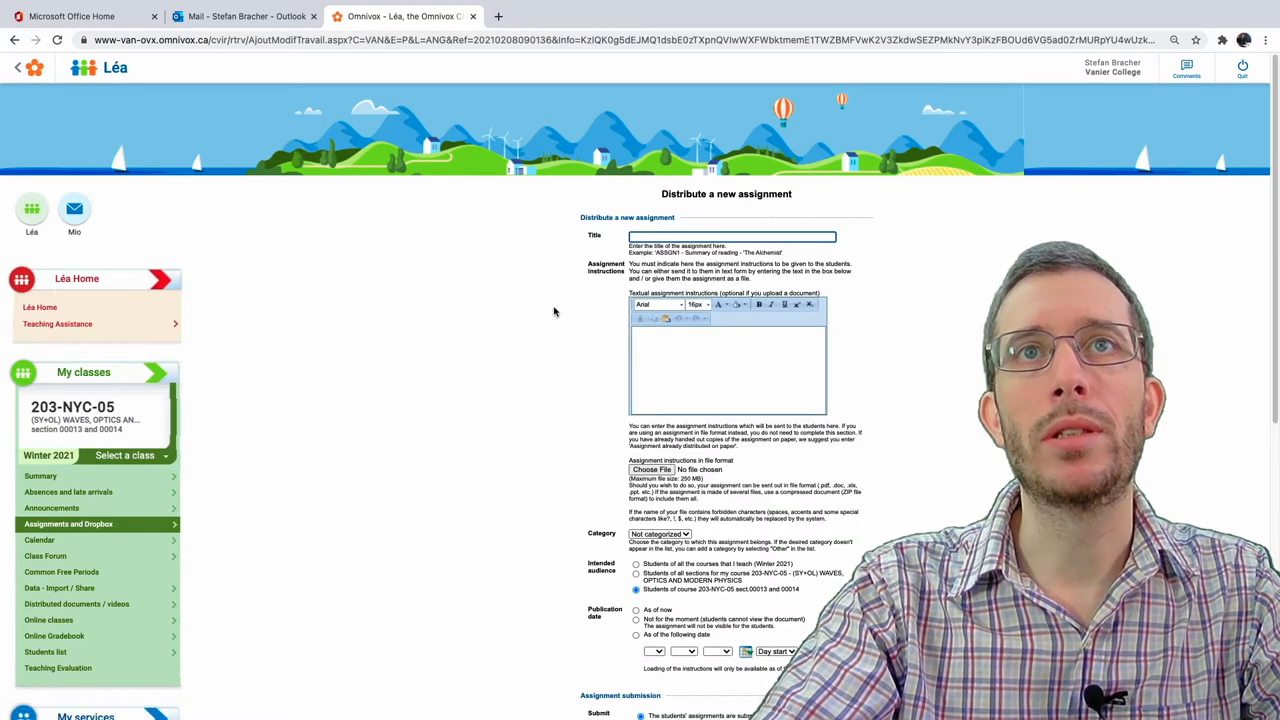
pyautogui.click(731, 236)
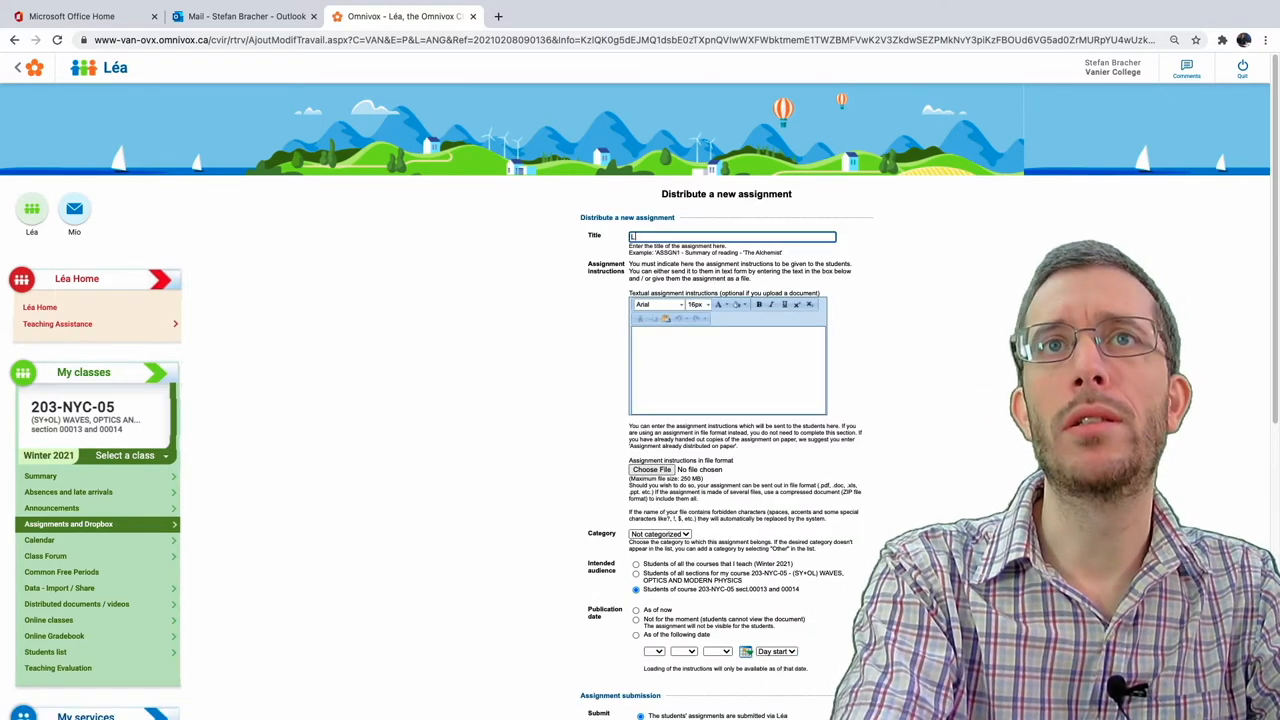
pyautogui.write('LÉA P')
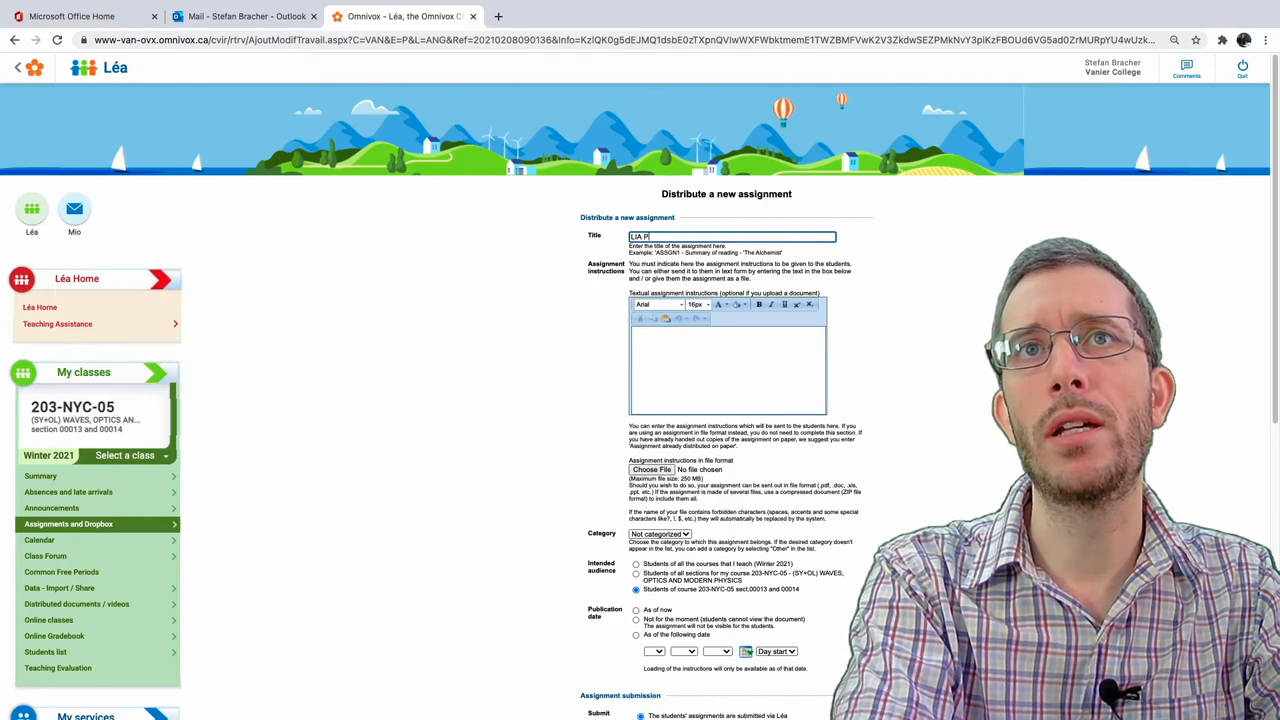
pyautogui.write('art 1')
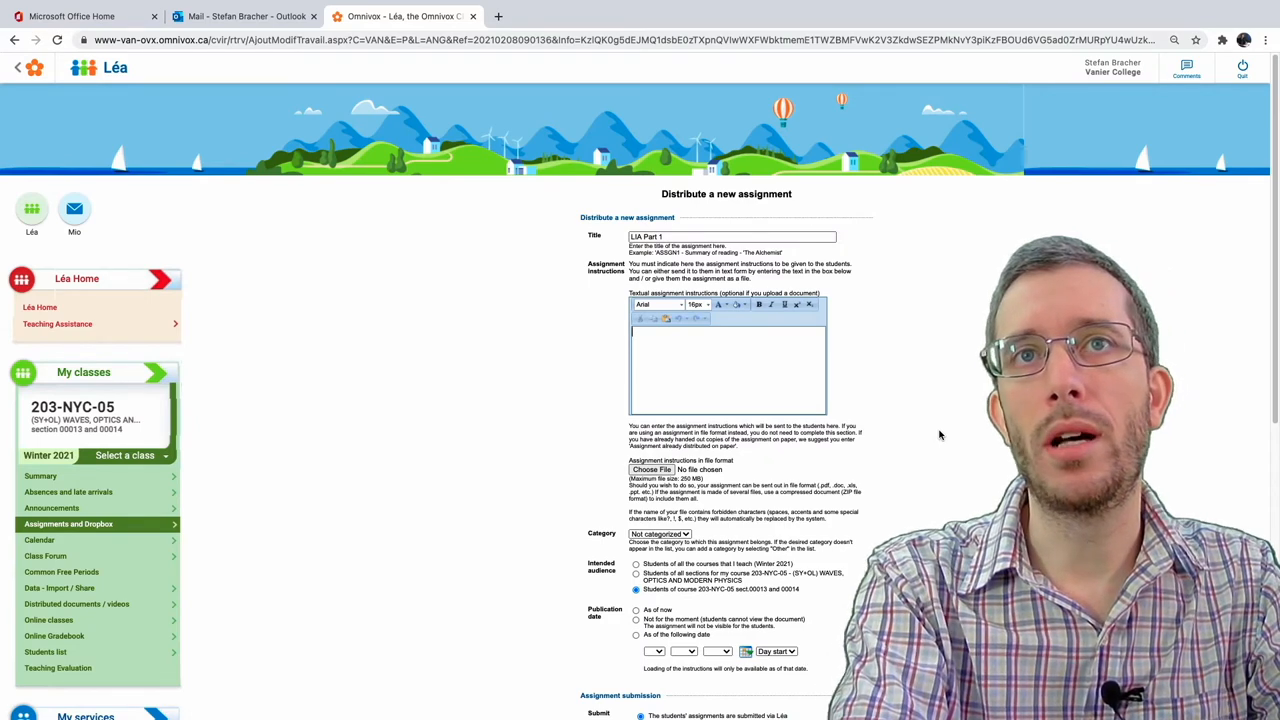
# - Write 'See instructions in the PDF' in the instructions box
pyautogui.write('S')
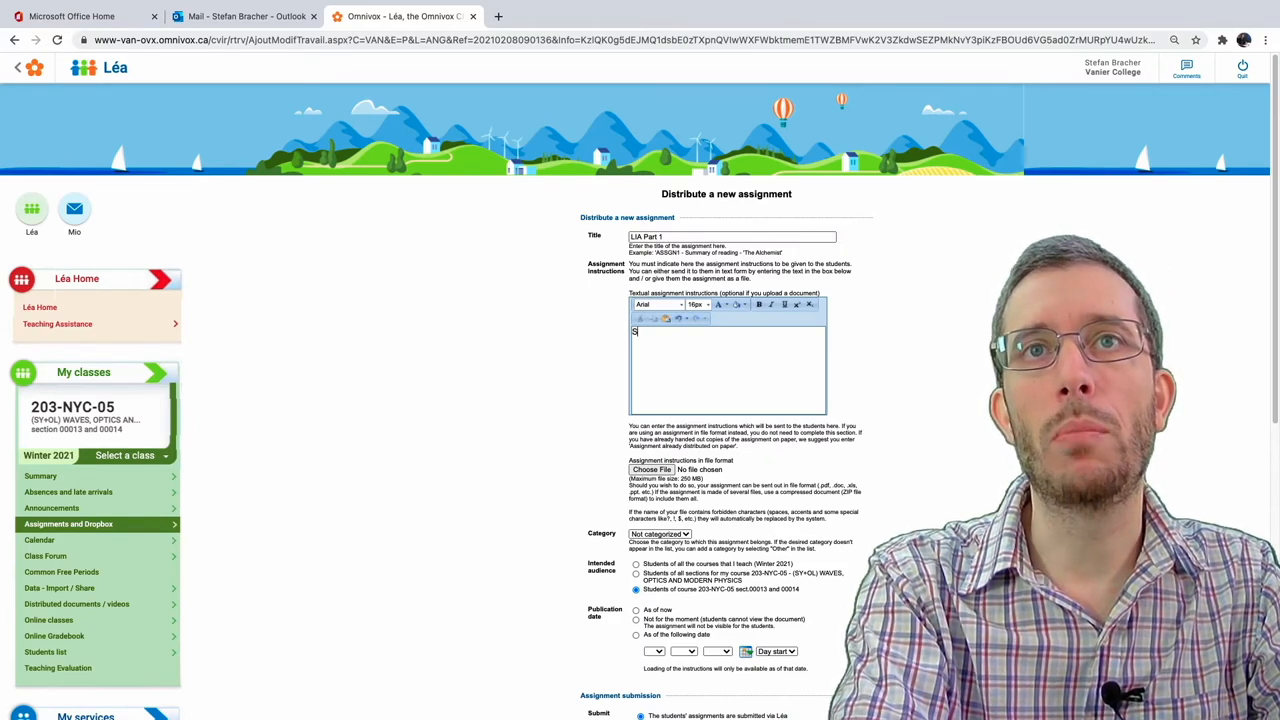
pyautogui.write('ee')
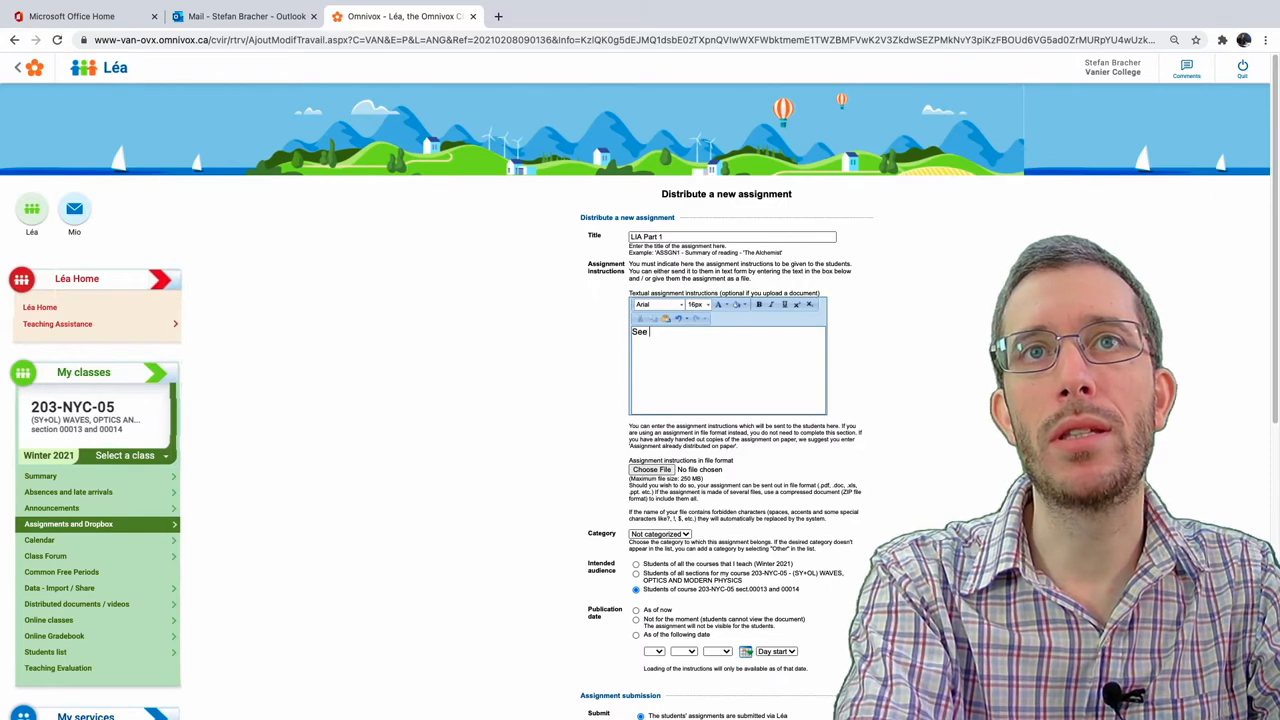
pyautogui.write('instructions in')
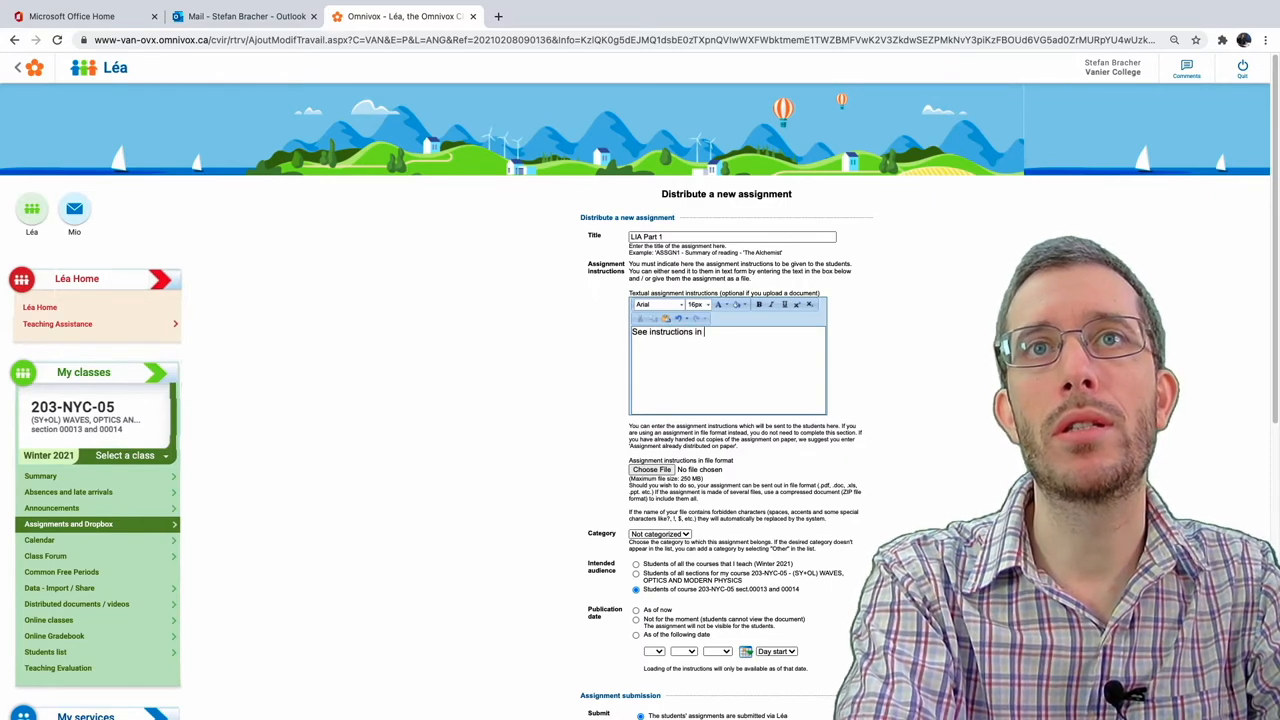
pyautogui.write('the PDF')
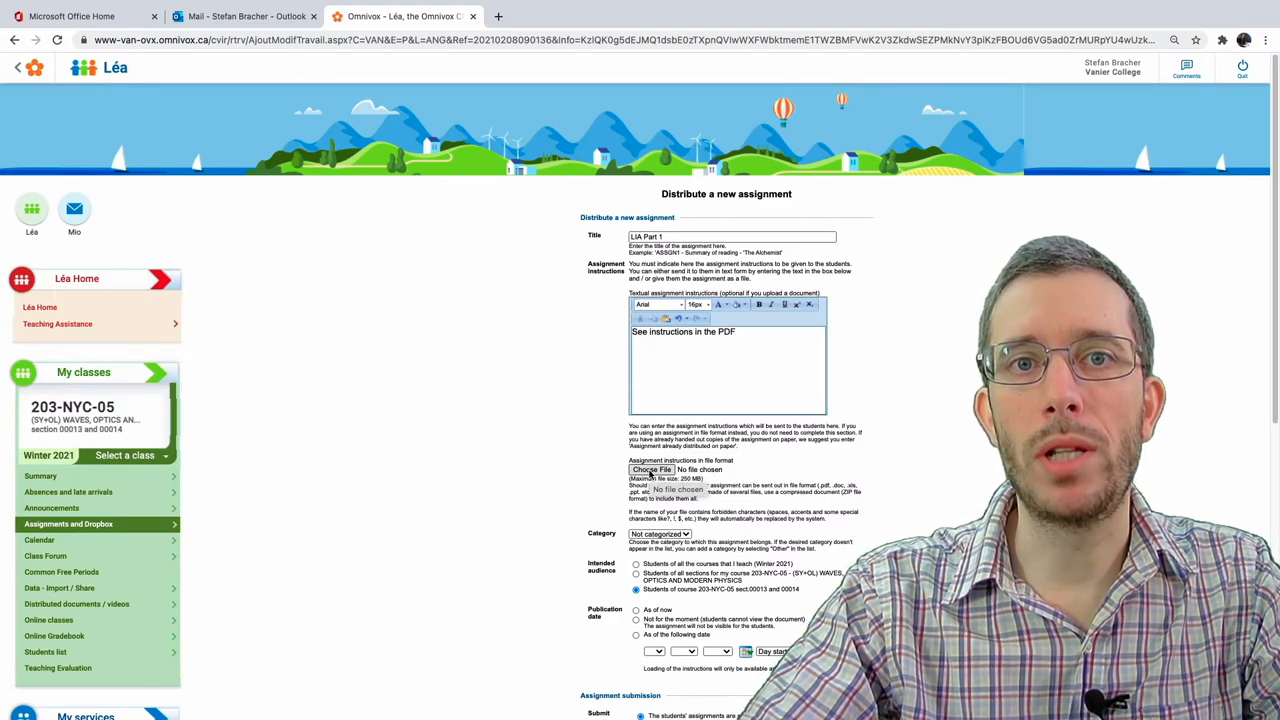
# - Attach 2021W_LIA.pdf from the LIA folder as the instructions file
pyautogui.click(651, 470)
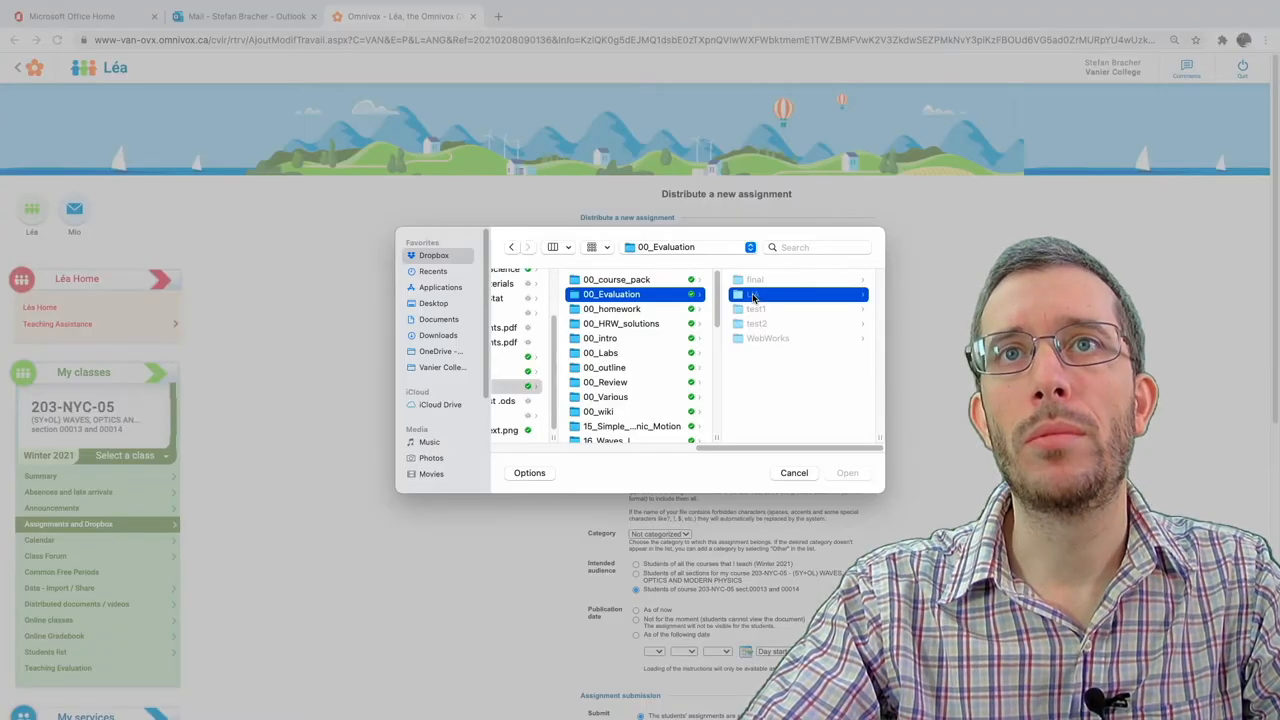
pyautogui.doubleClick(797, 294)
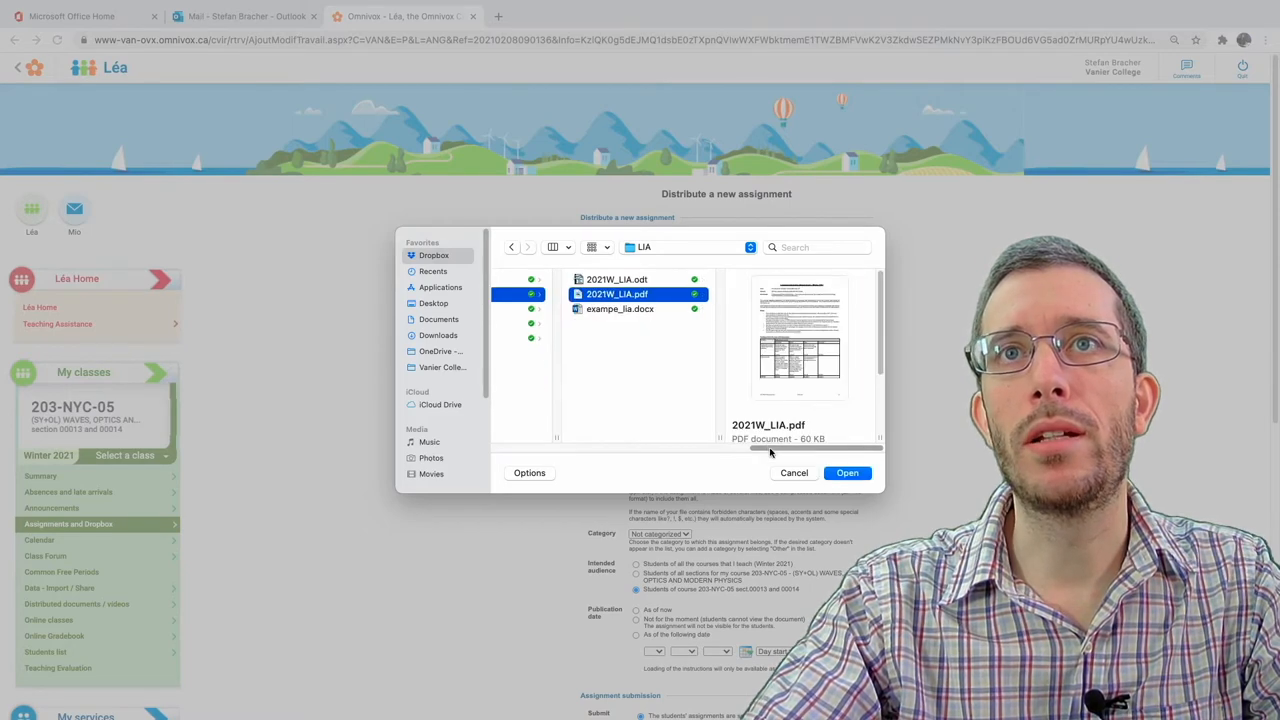
pyautogui.click(847, 472)
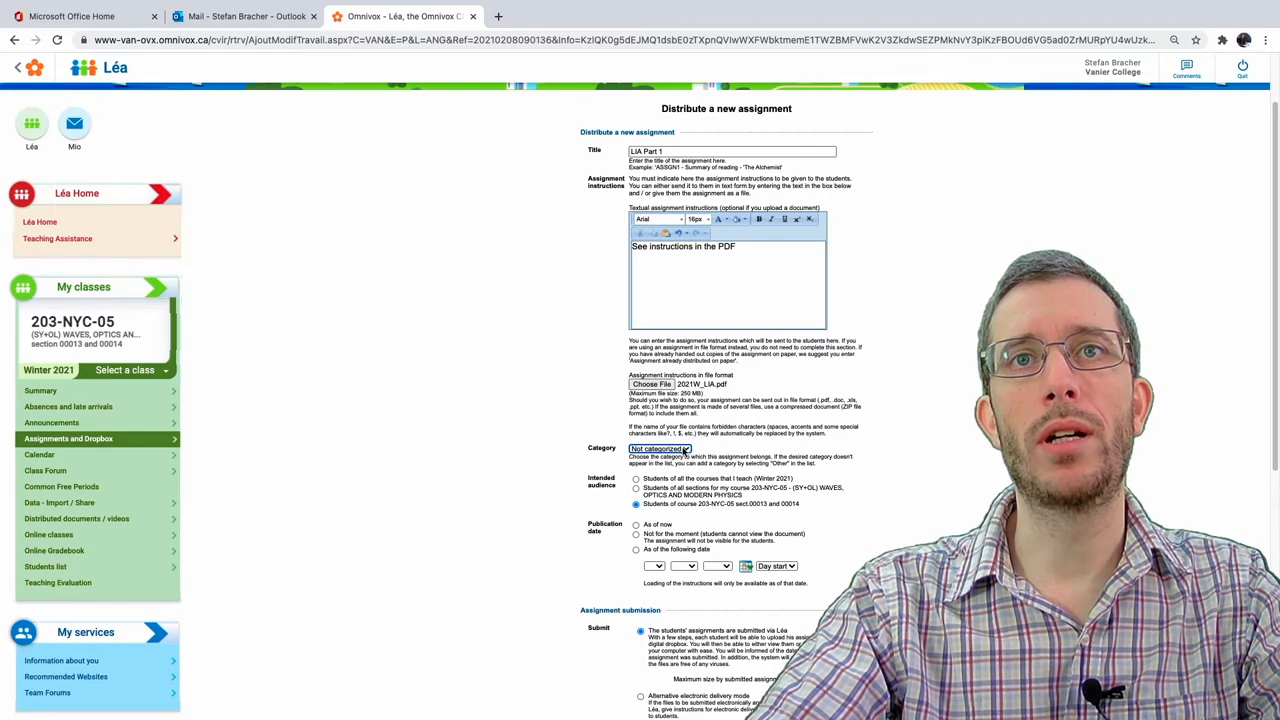
# - Set the category to Other and name the new category 'LIA'
pyautogui.click(659, 448)
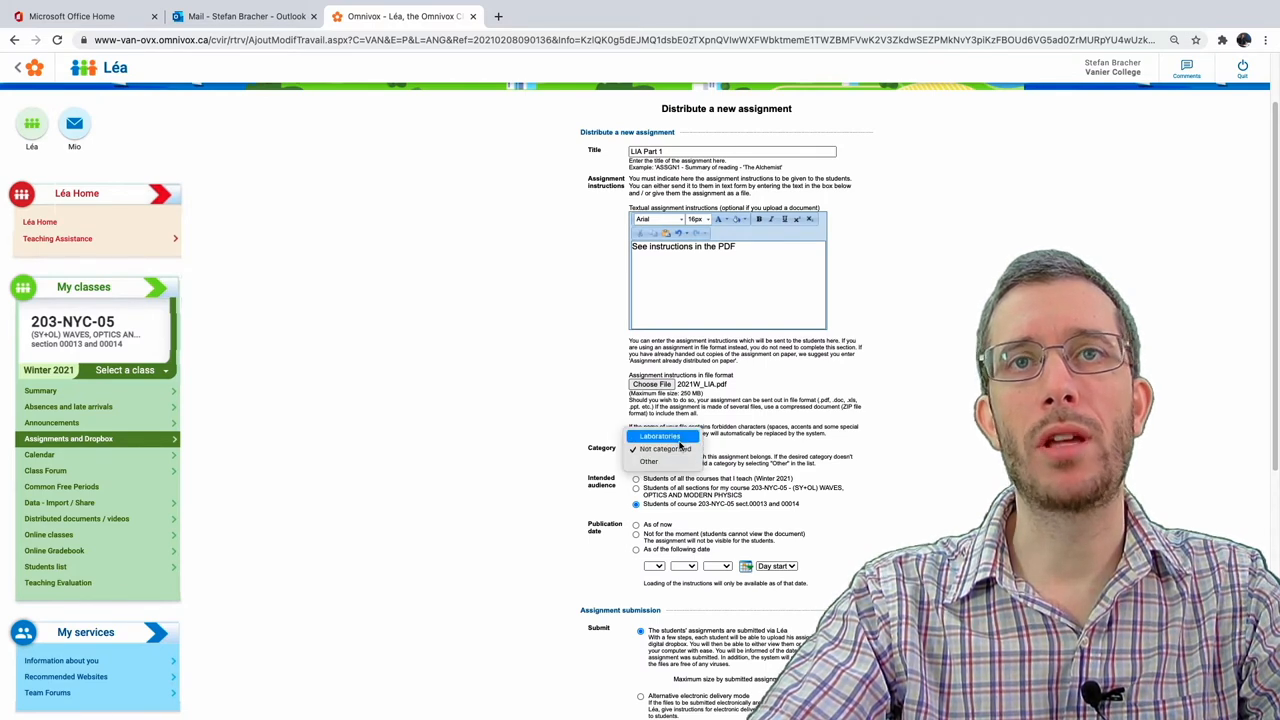
pyautogui.moveTo(648, 461)
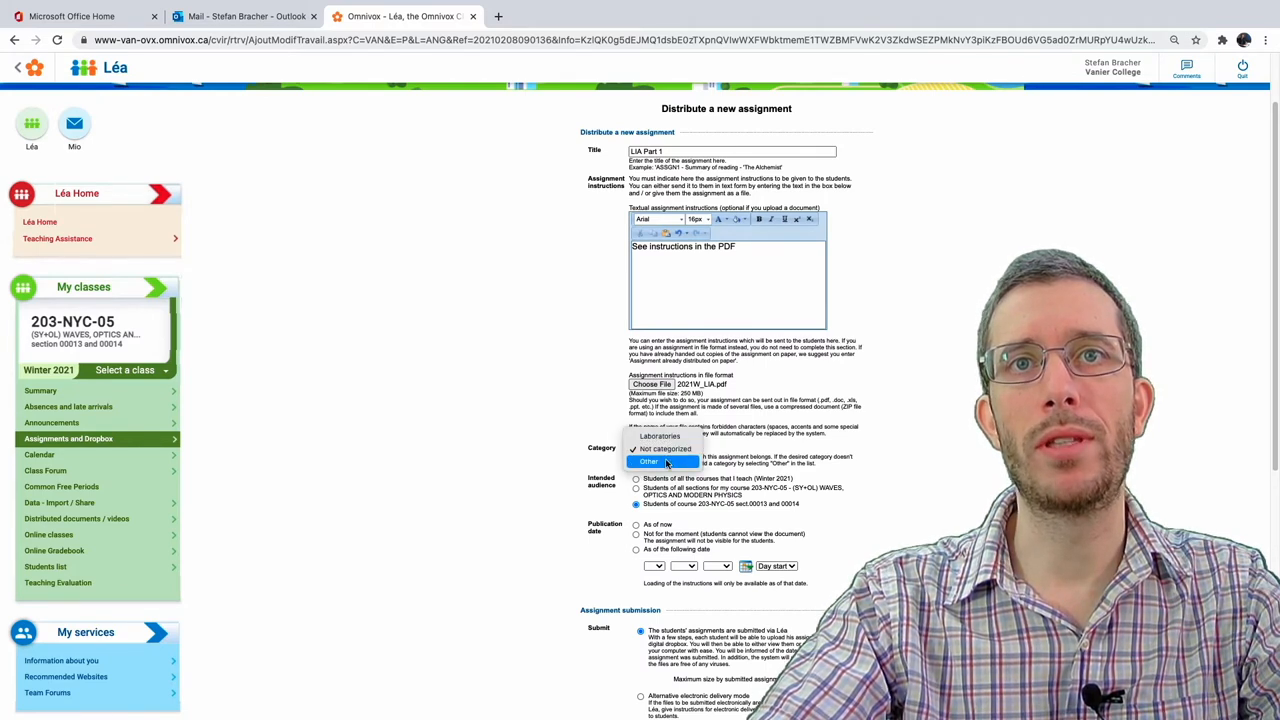
pyautogui.click(650, 462)
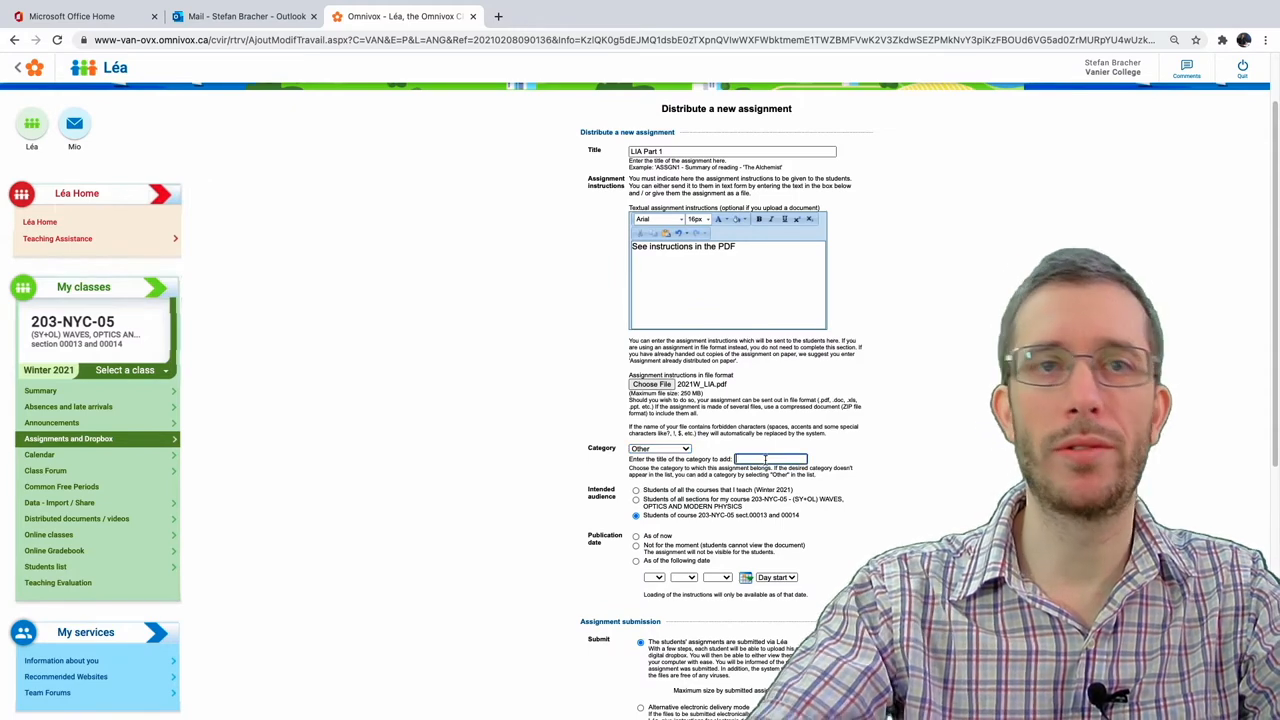
pyautogui.write('LIA')
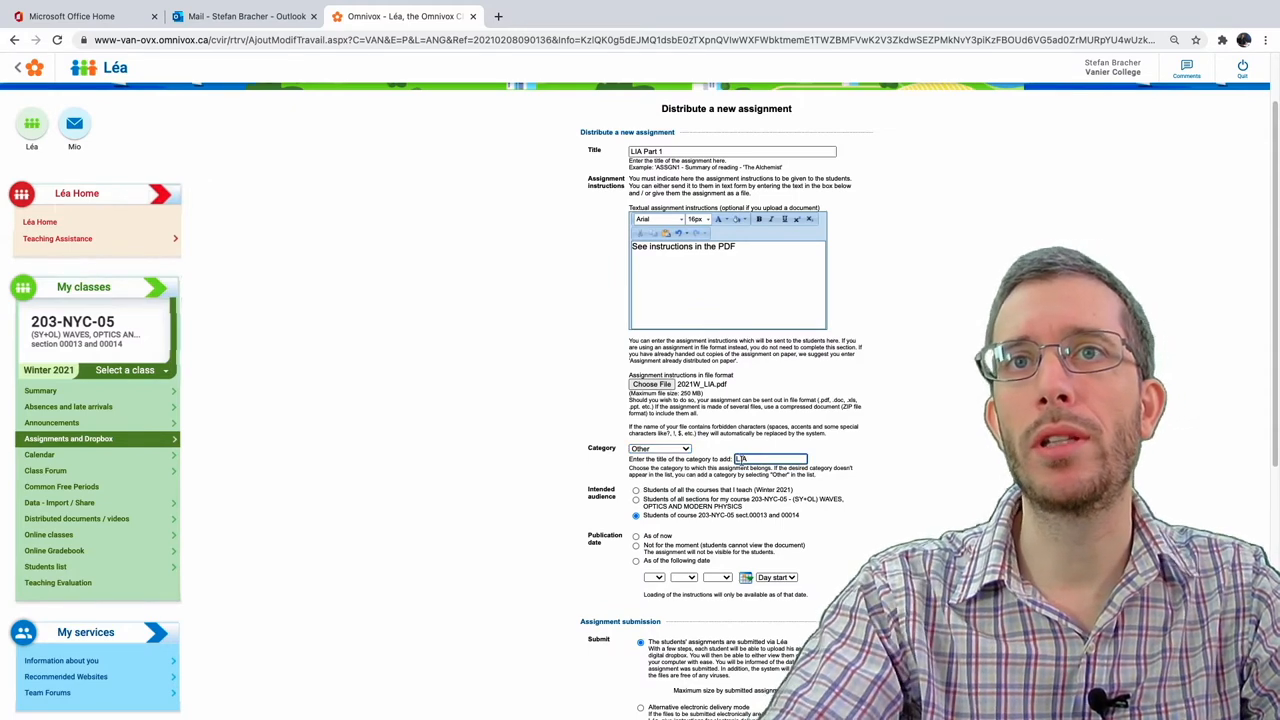
pyautogui.scroll(-3)
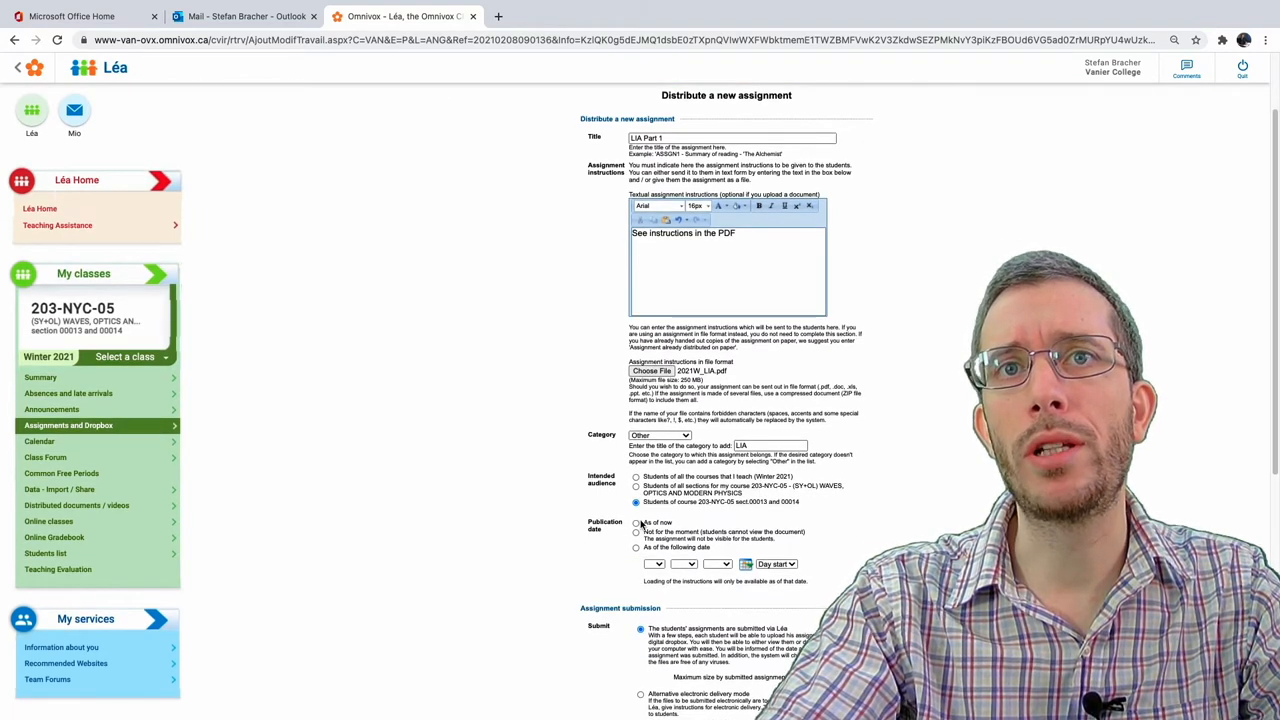
pyautogui.scroll(-3)
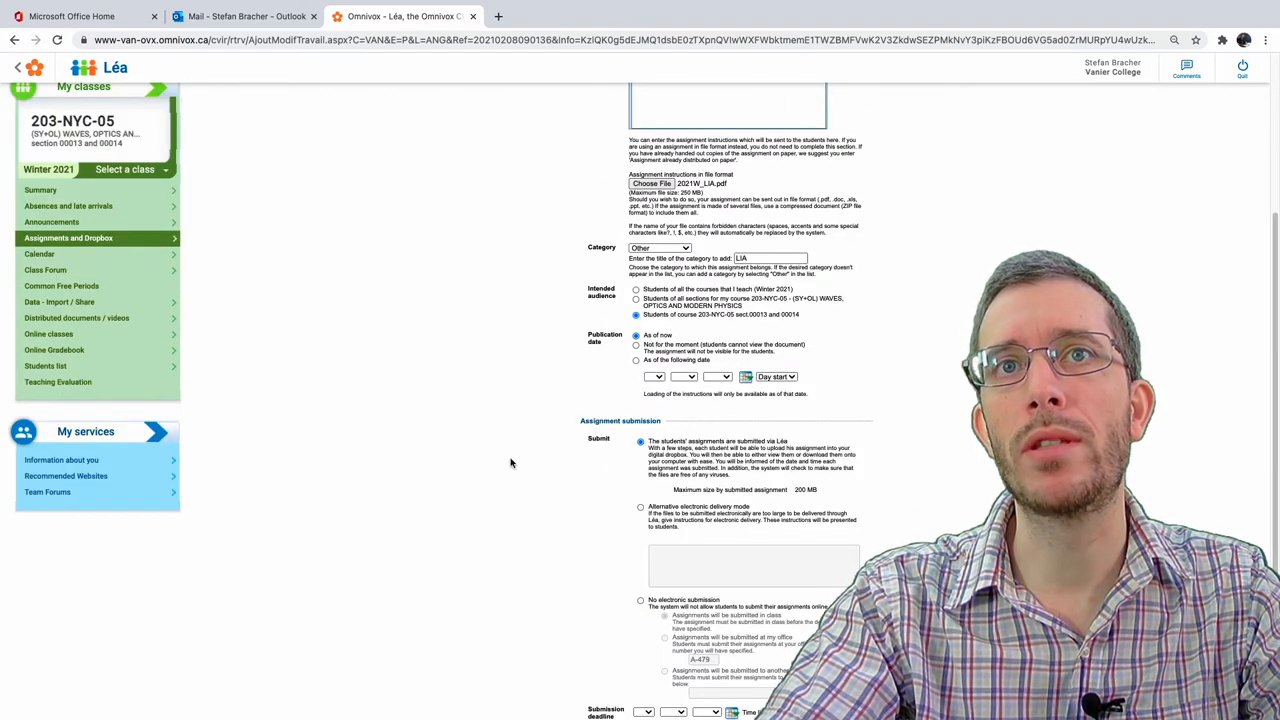
pyautogui.scroll(-3)
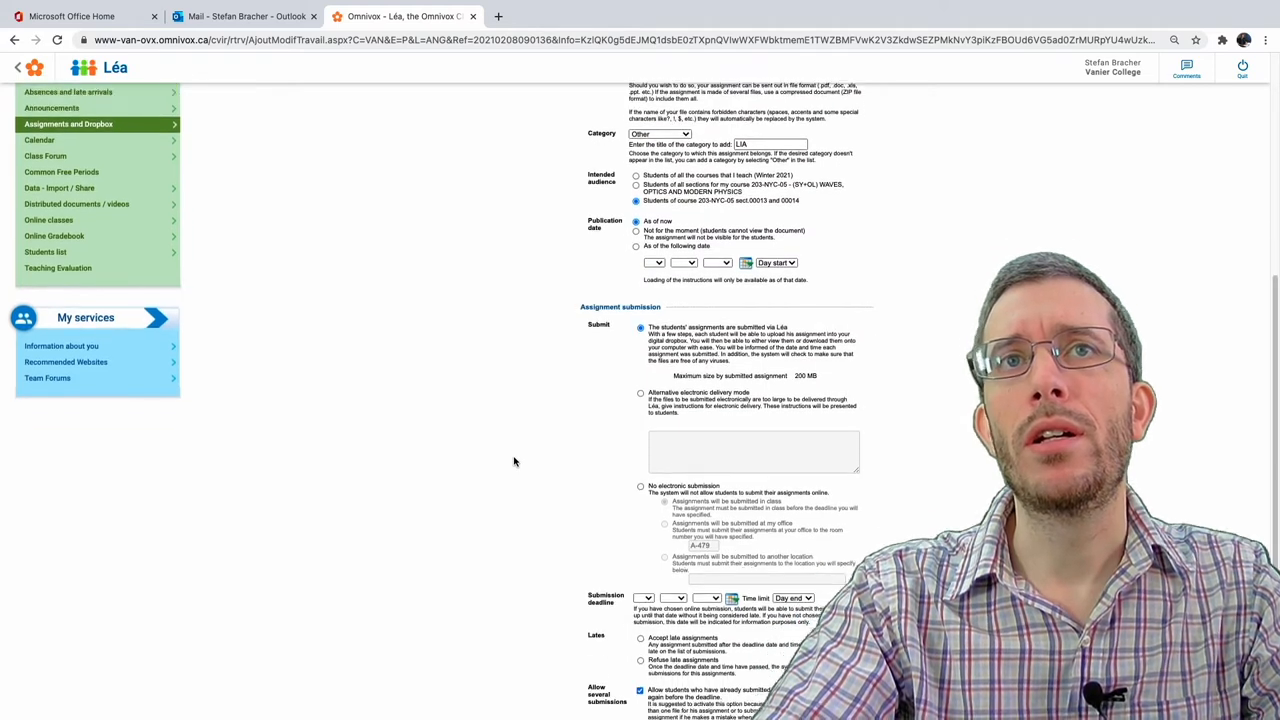
pyautogui.scroll(-3)
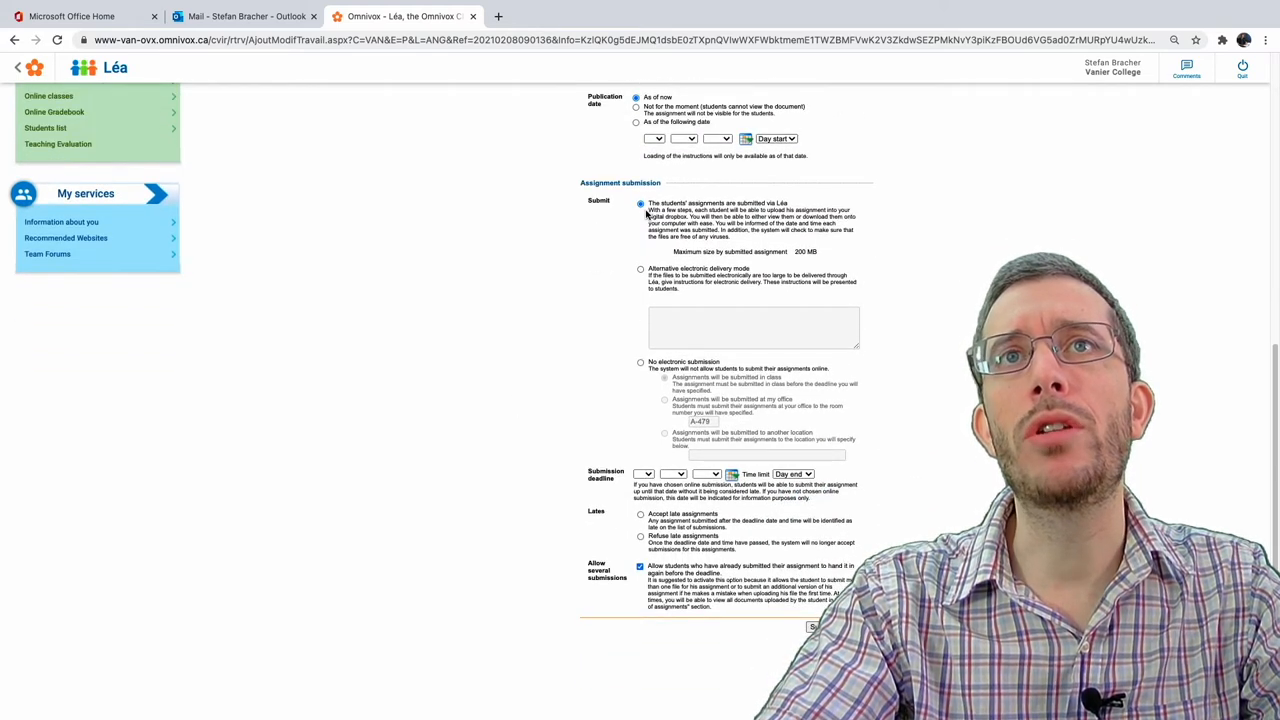
pyautogui.scroll(3)
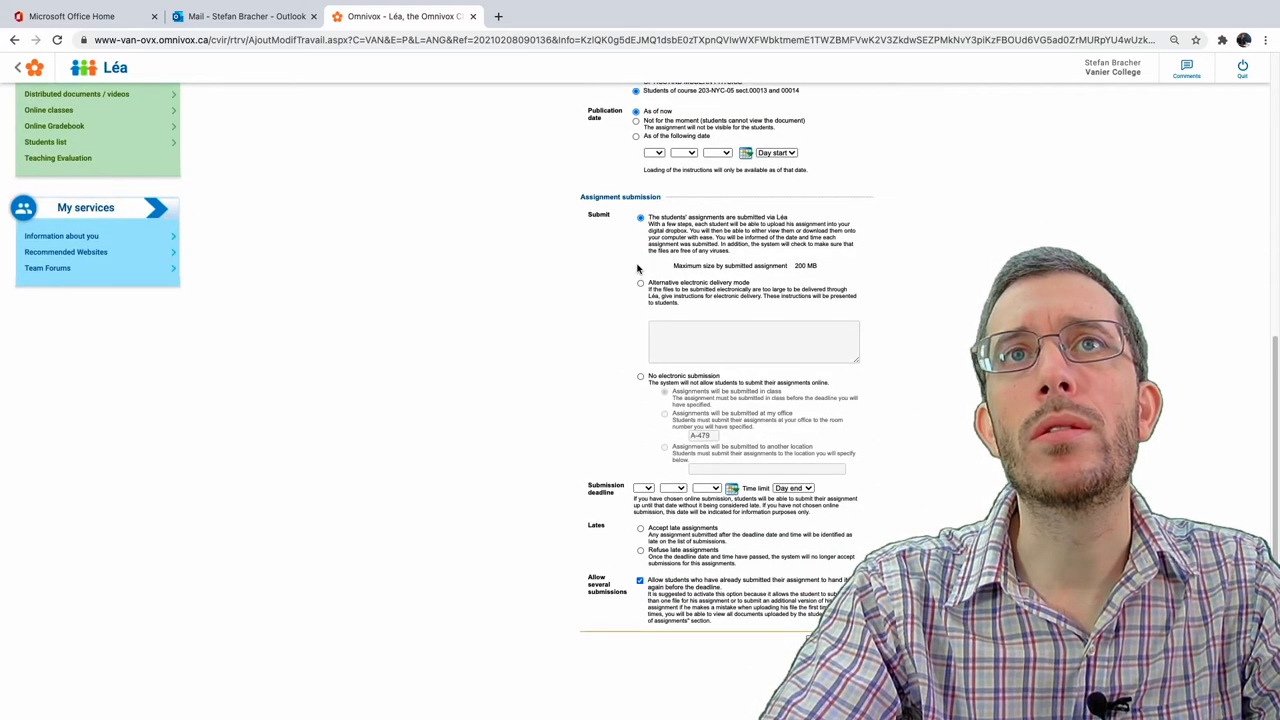
pyautogui.scroll(-3)
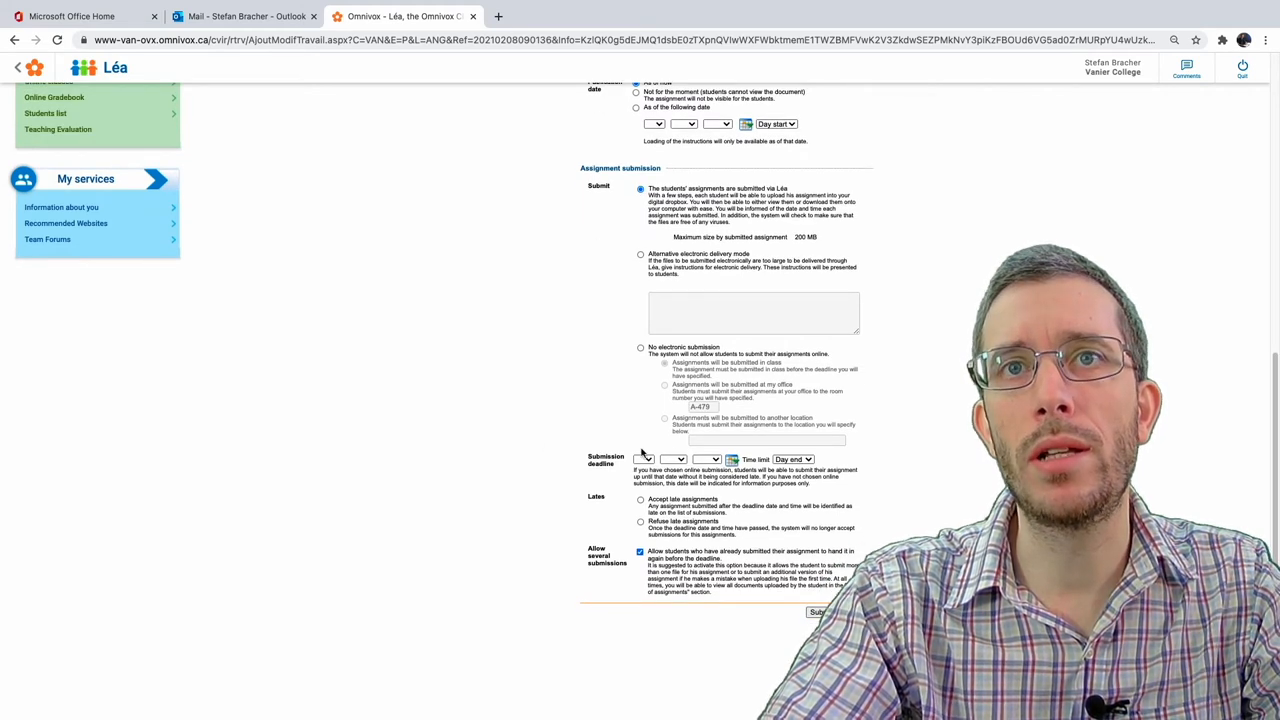
# - Set the submission deadline to May 10, 2021 and refuse late assignments
pyautogui.click(731, 459)
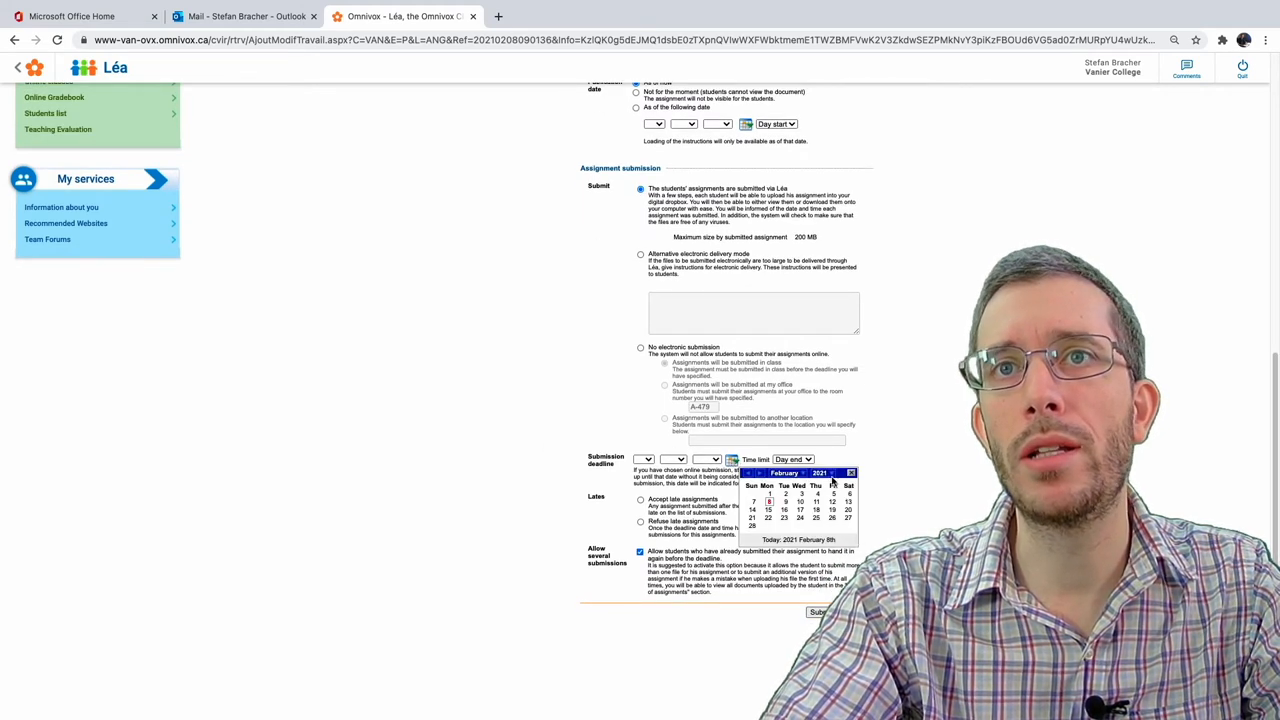
pyautogui.click(785, 472)
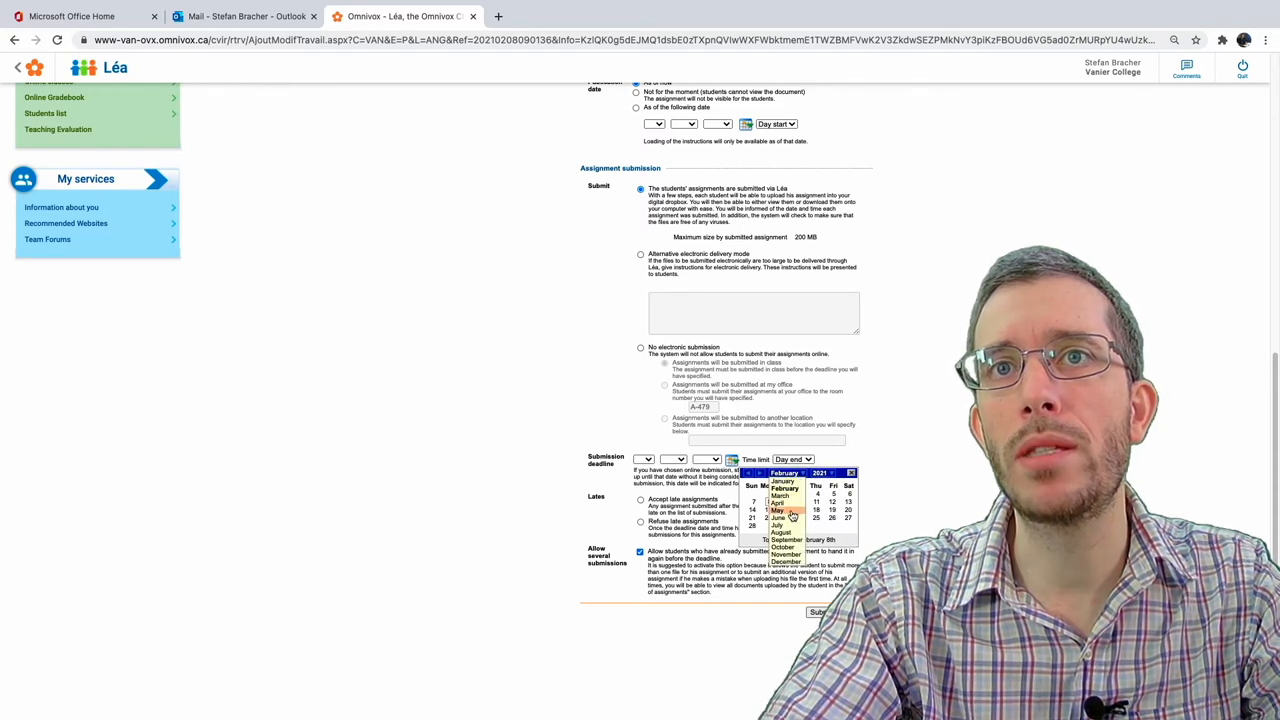
pyautogui.click(778, 510)
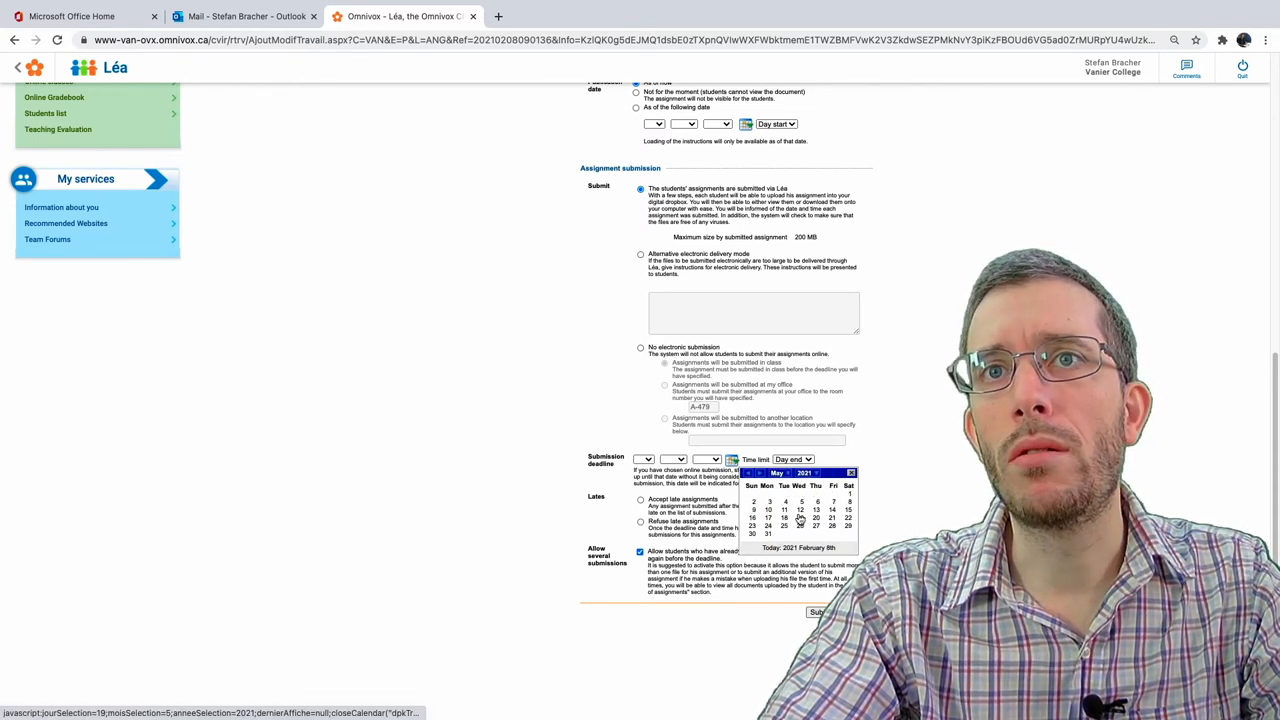
pyautogui.click(752, 510)
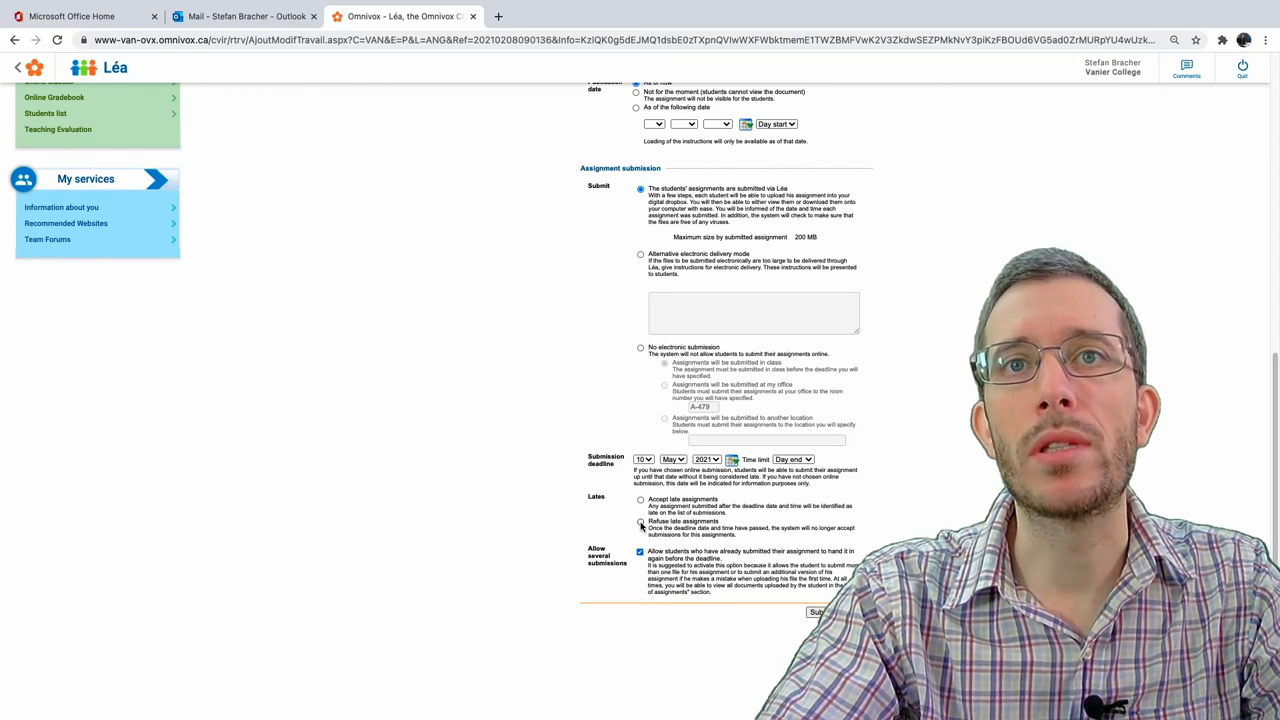
pyautogui.click(641, 521)
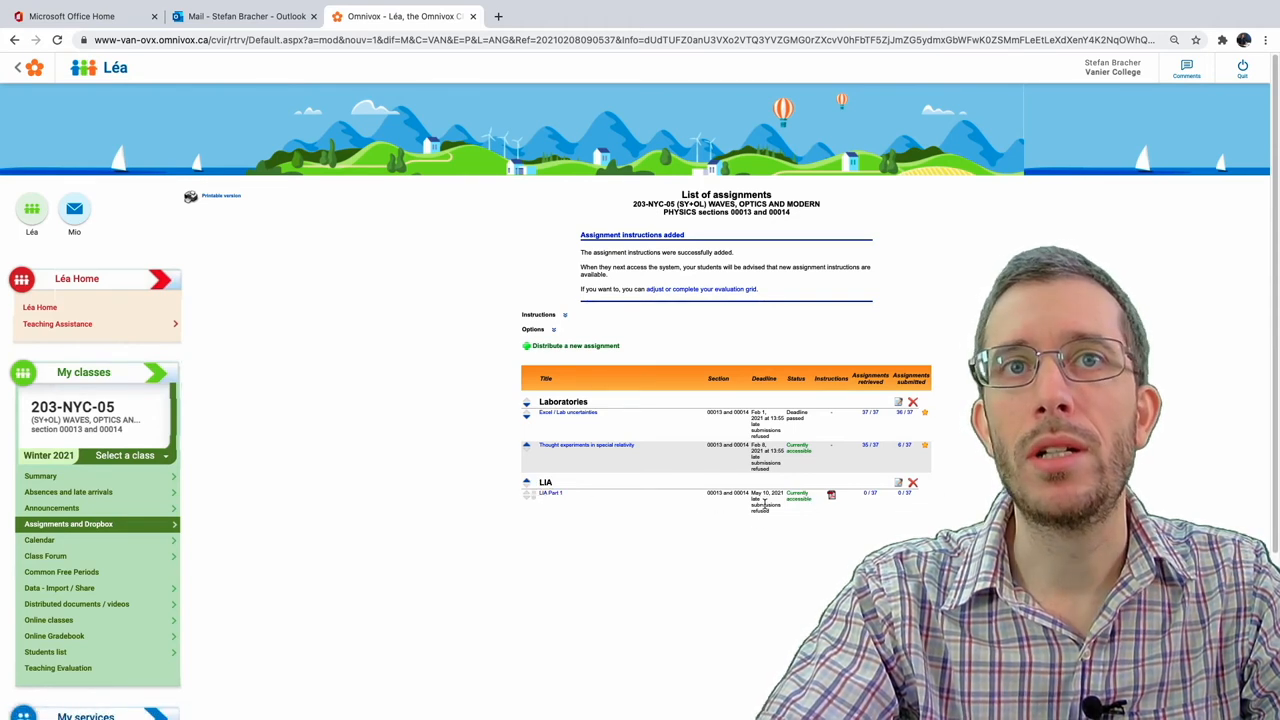
pyautogui.moveTo(890, 513)
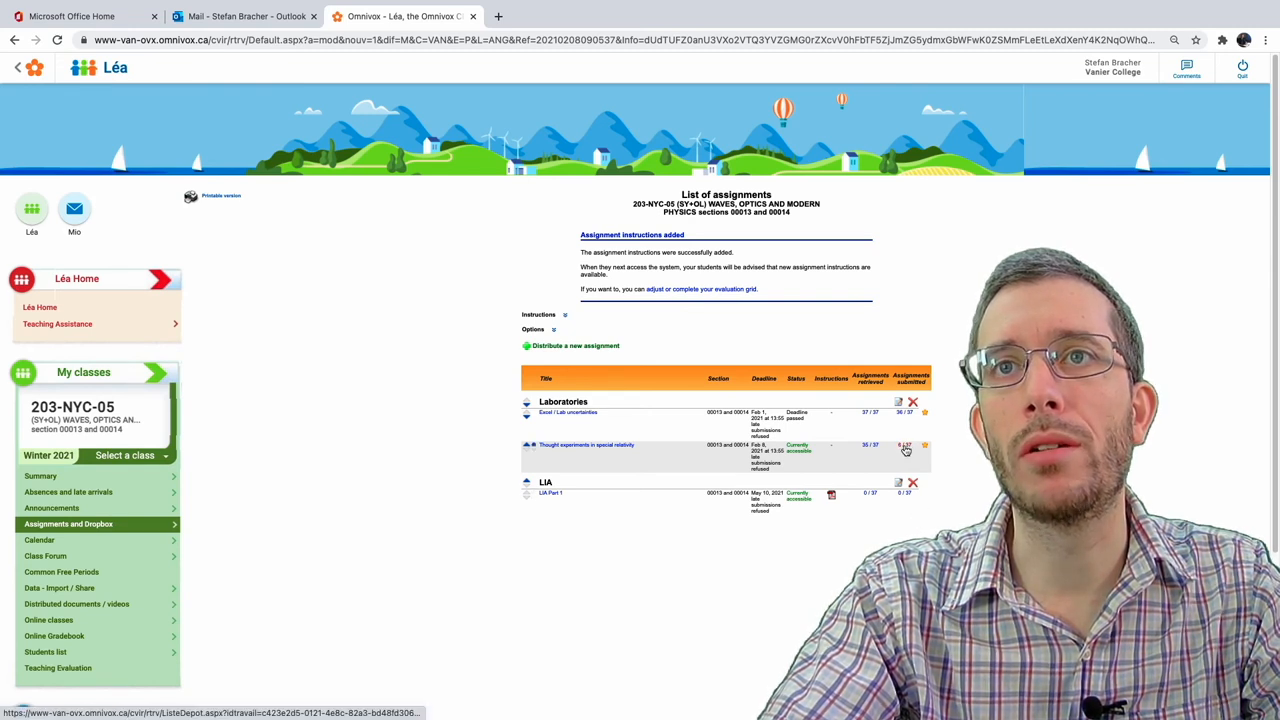
pyautogui.moveTo(905, 446)
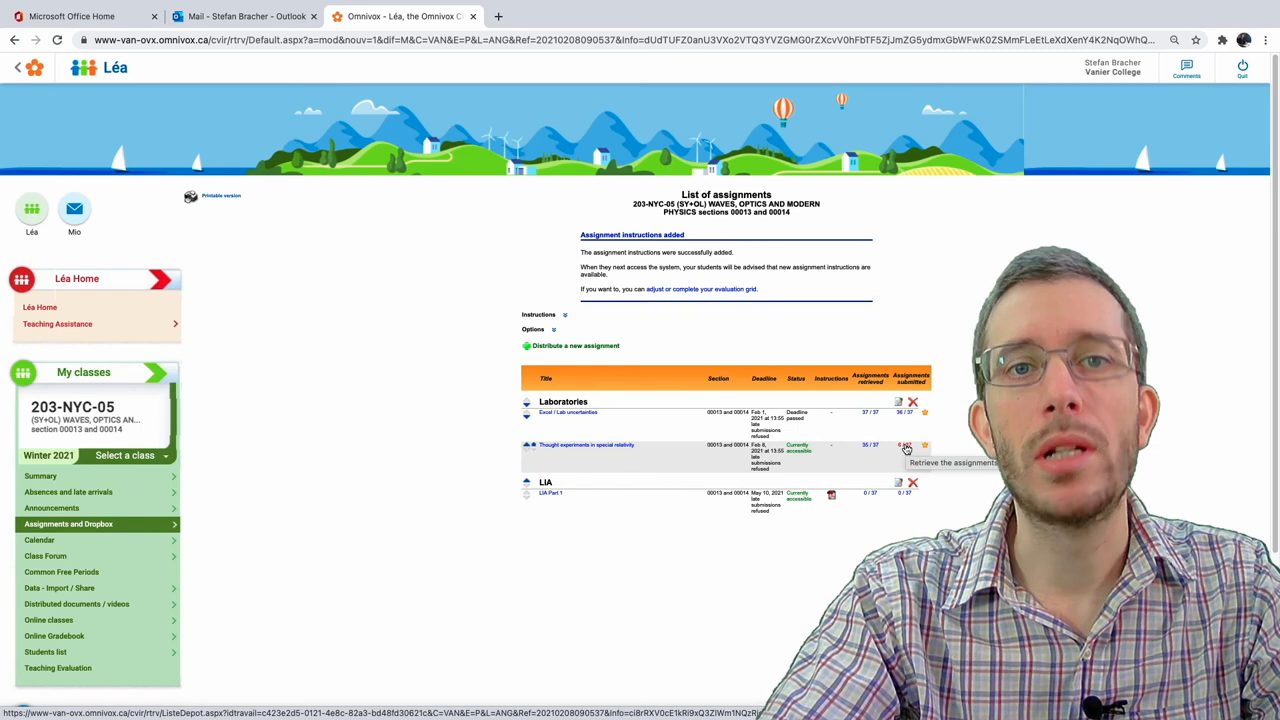